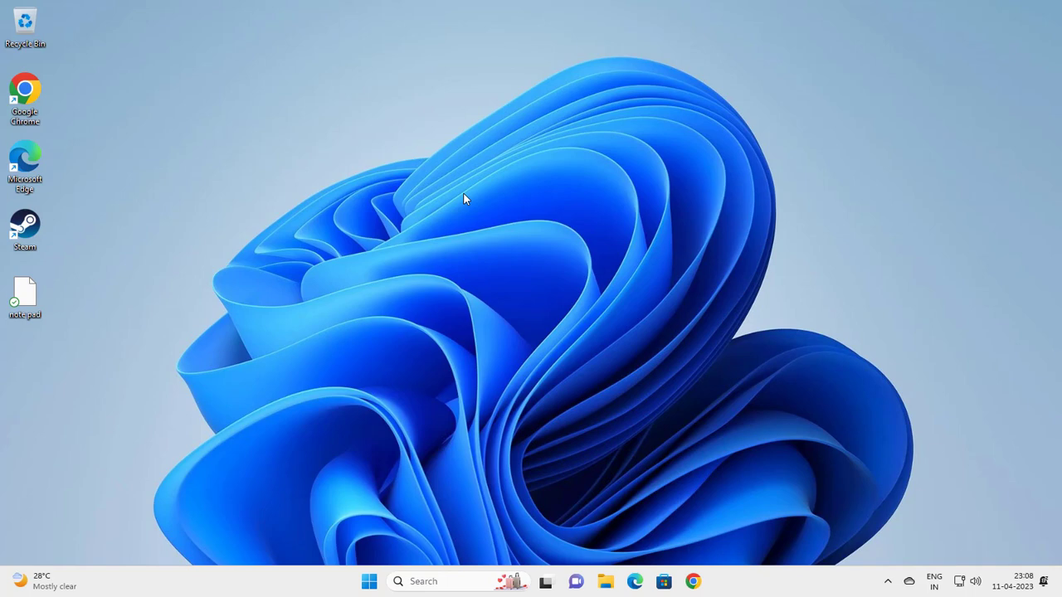
mouse_move(452, 580)
text(settings)
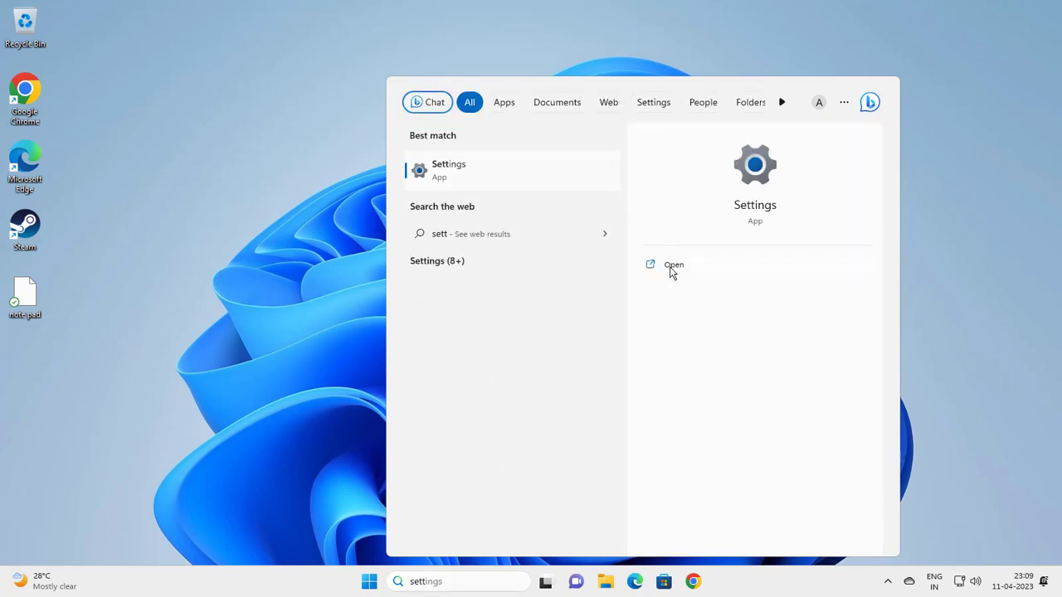
Launch Settings and go to the Apps section with the installed apps list
click(674, 266)
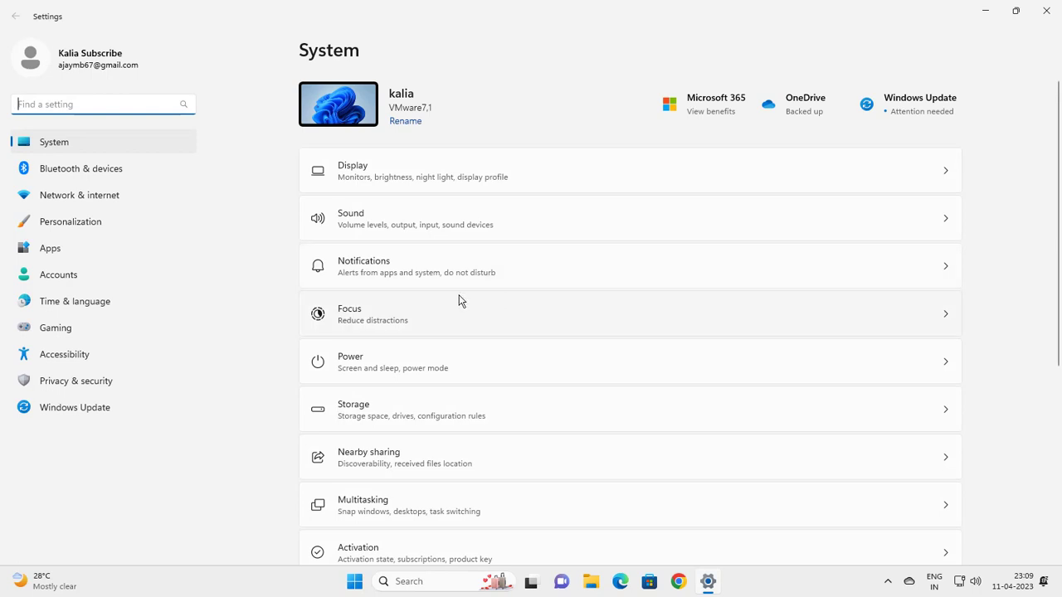
mouse_move(199, 218)
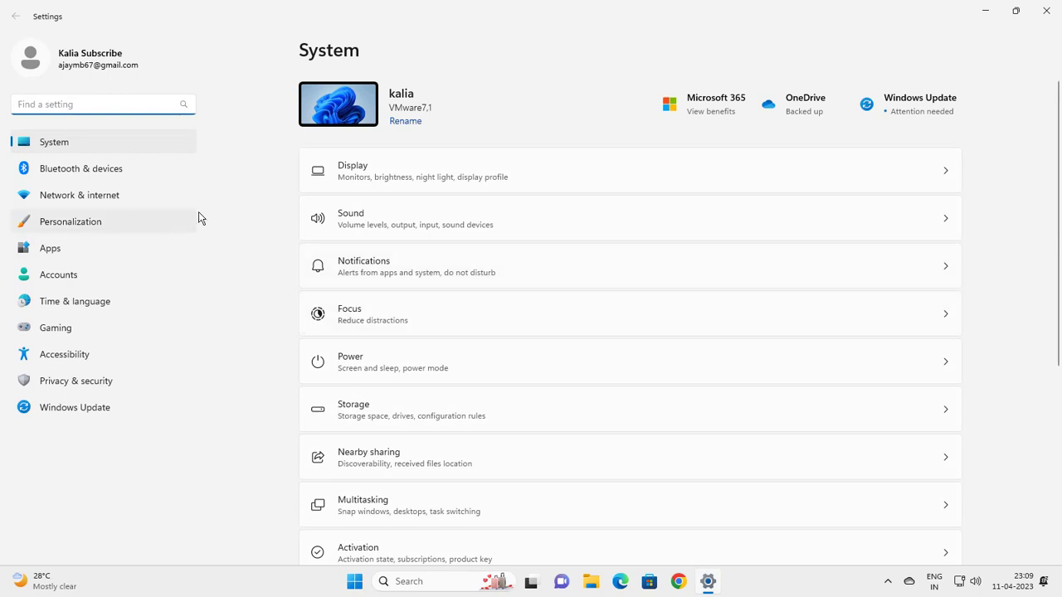
scroll(down, 3)
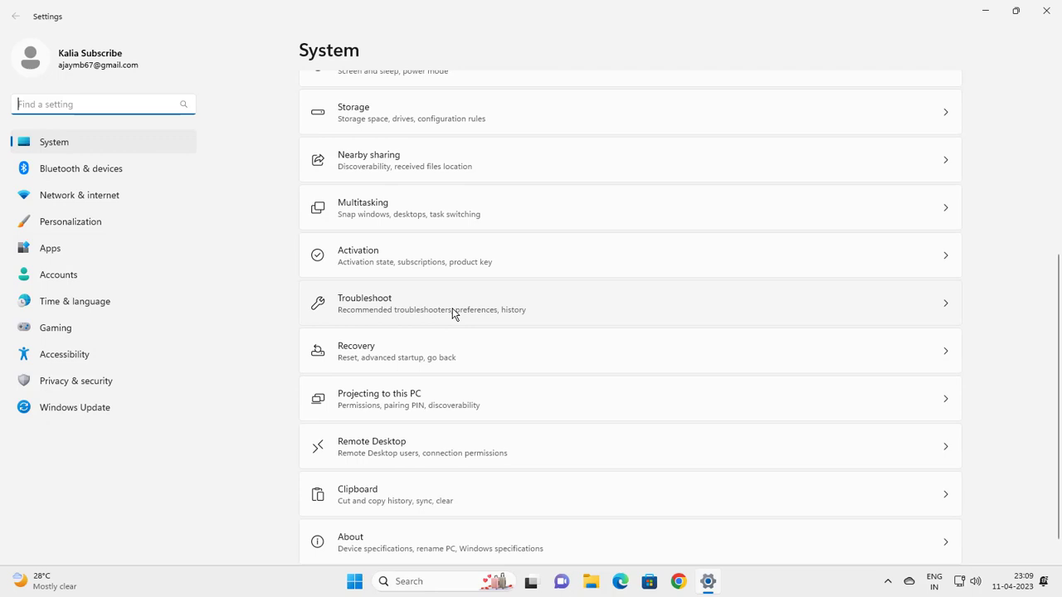
scroll(up, 3)
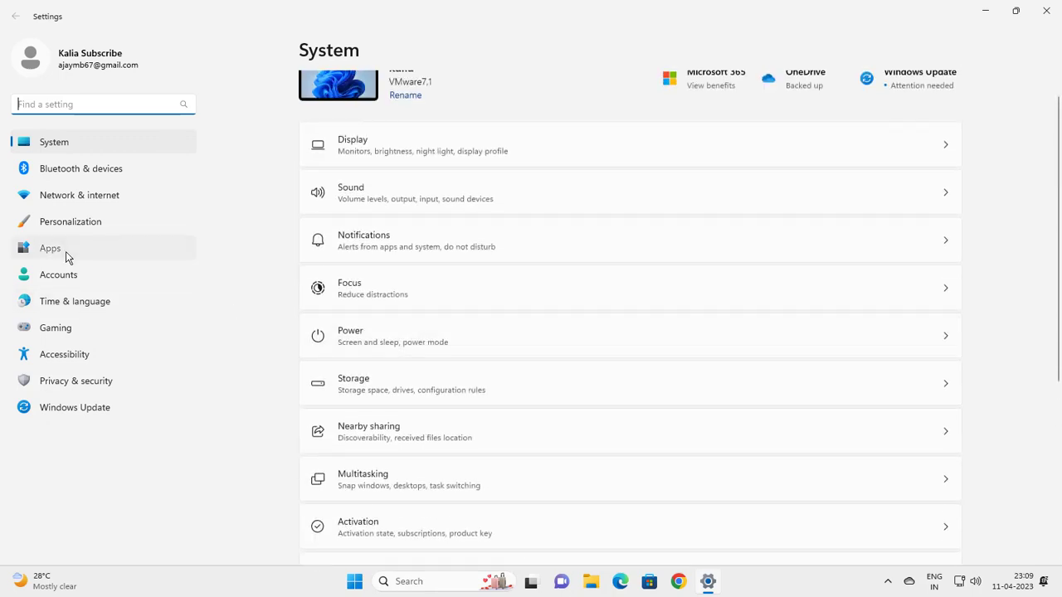
click(50, 248)
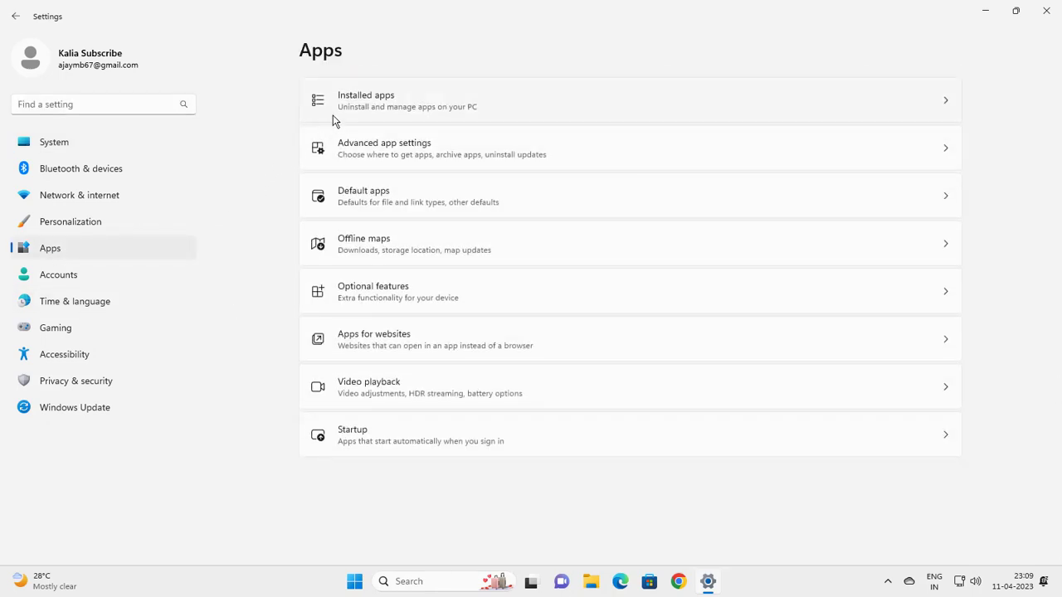
mouse_move(424, 110)
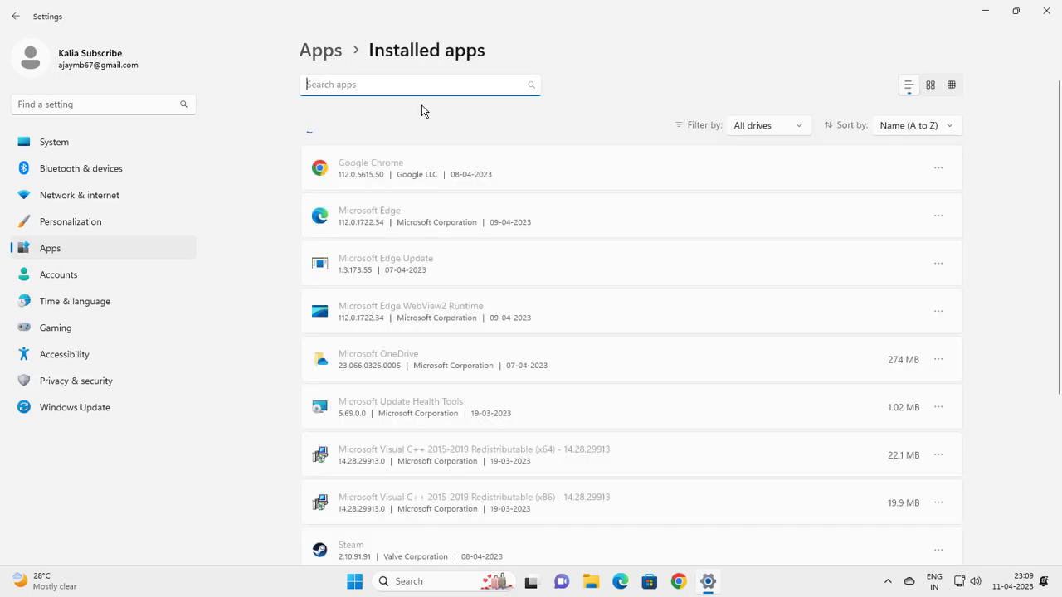
scroll(up, 3)
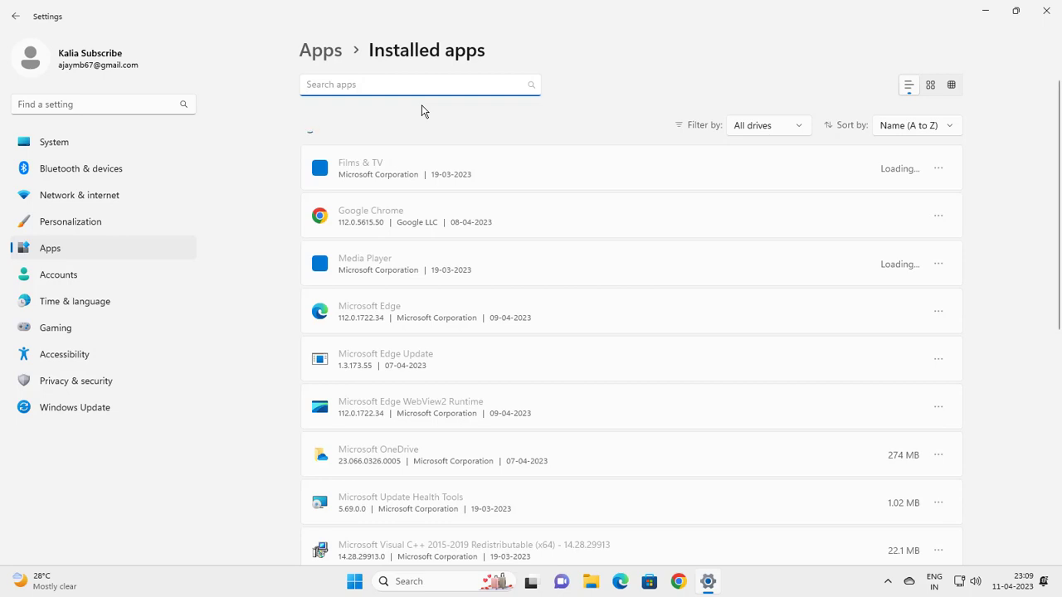
Filter installed apps by 'Microsoft phot' and show more actions for Microsoft Photos
text(m)
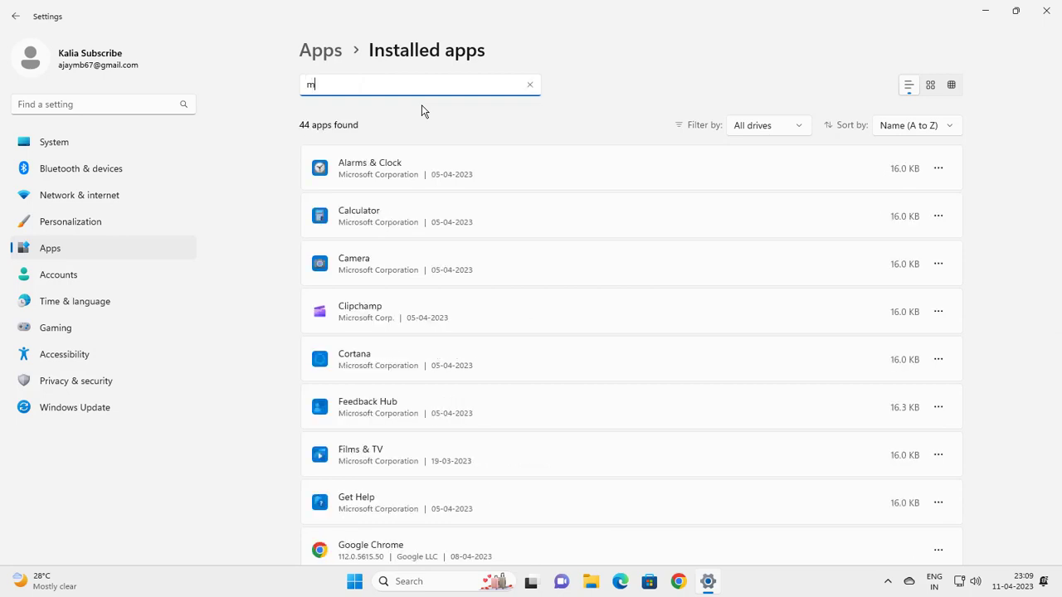
text(icros)
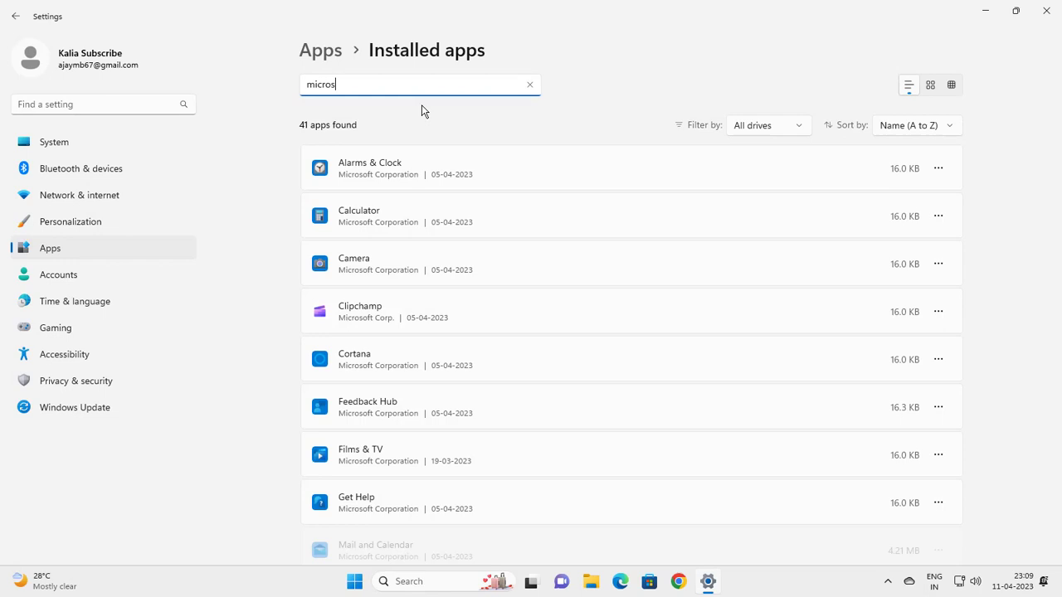
text(Microsoft p)
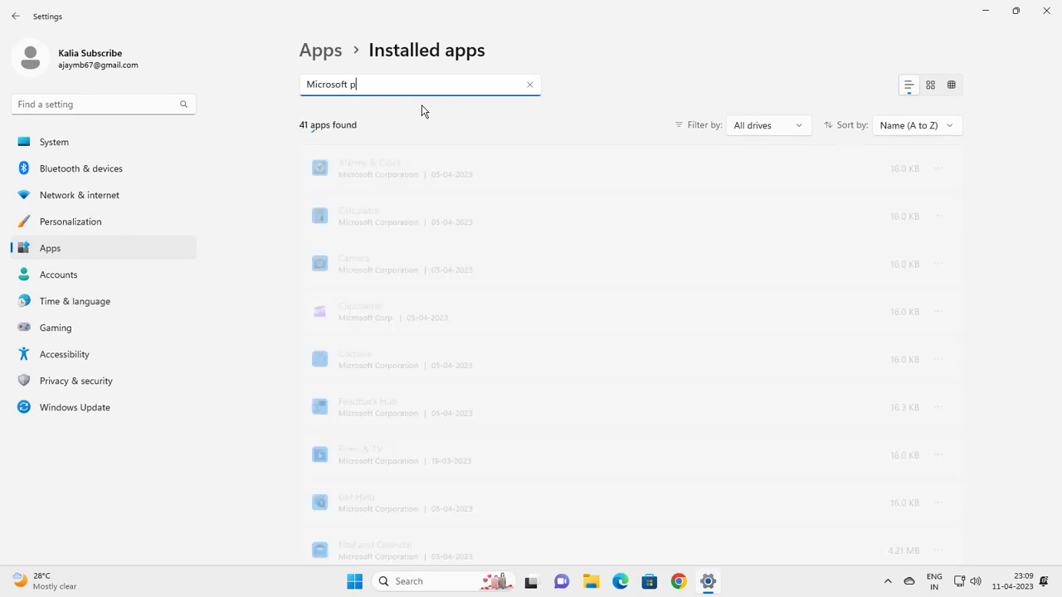
text(hot)
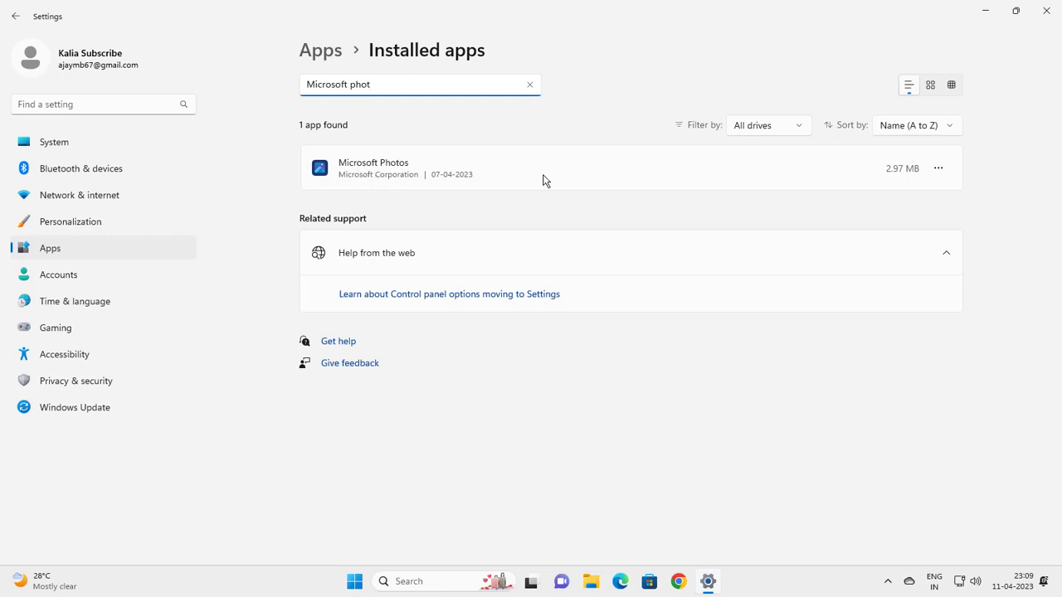
mouse_move(939, 170)
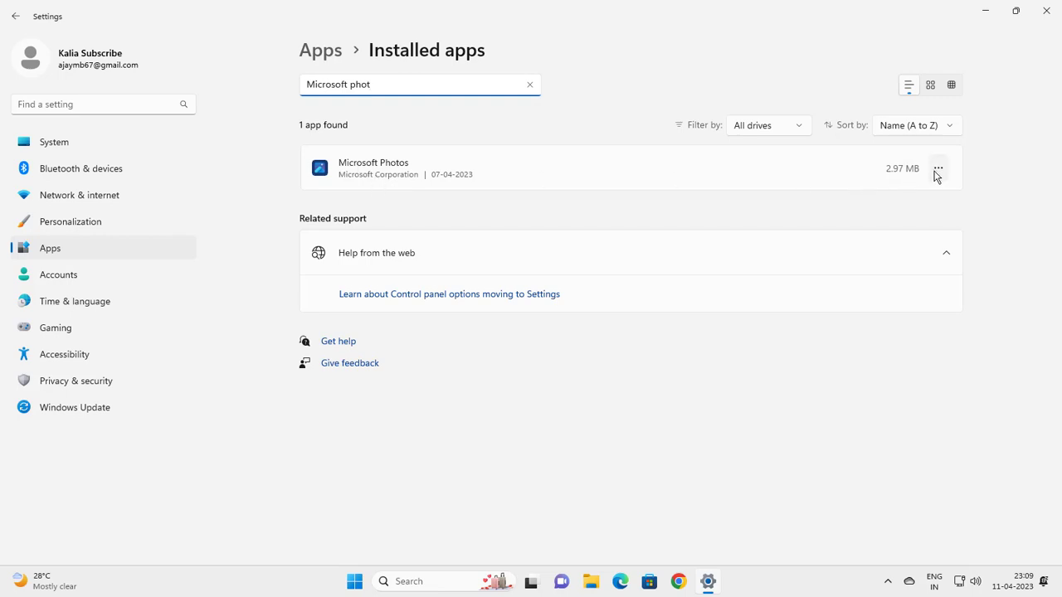
click(938, 167)
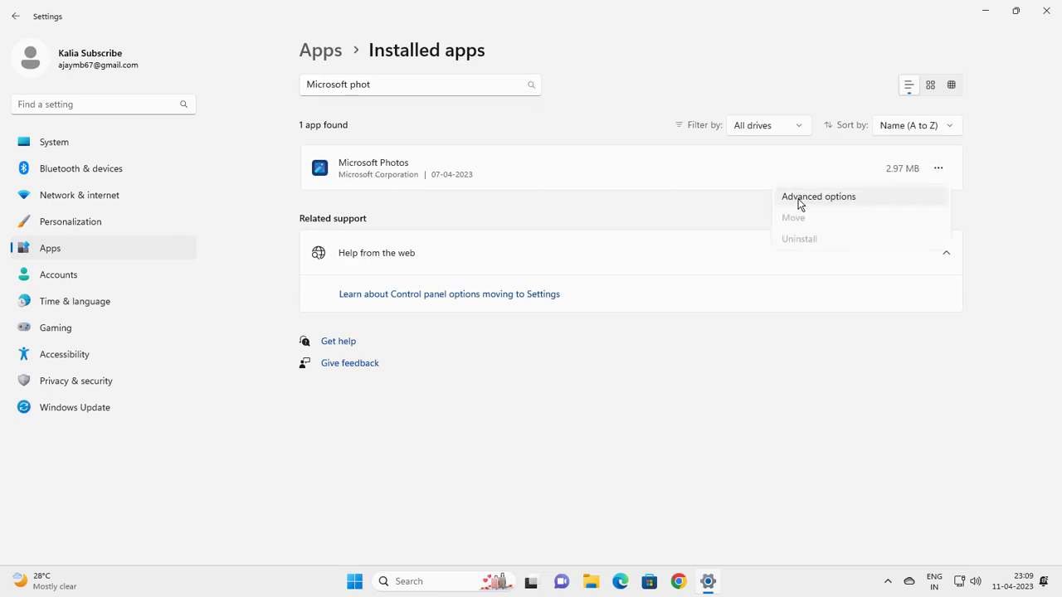
mouse_move(820, 219)
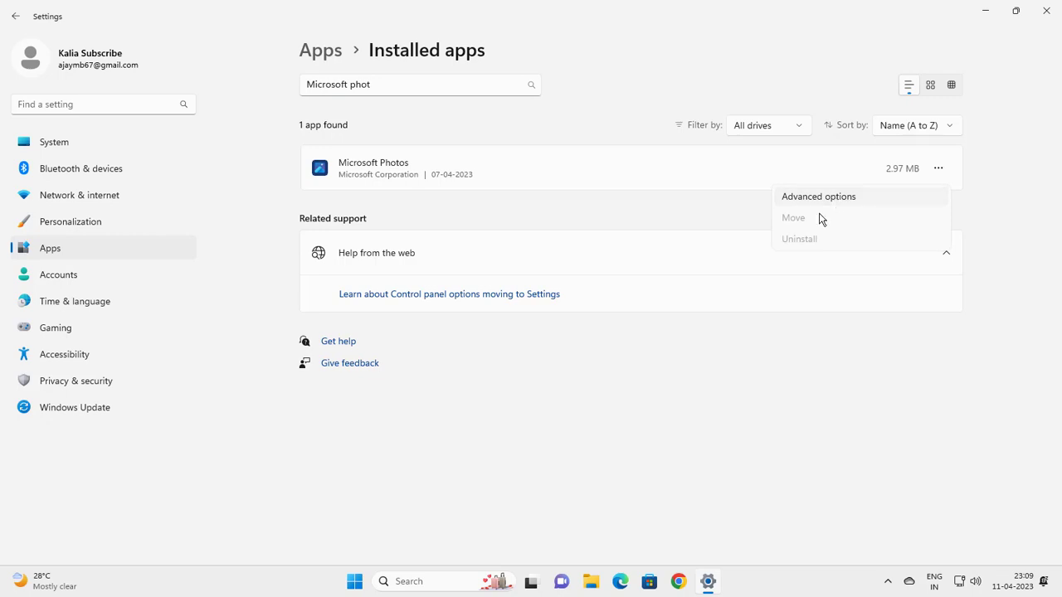
Repair Microsoft Photos from its Advanced options Reset section until the checkmark appears
click(818, 196)
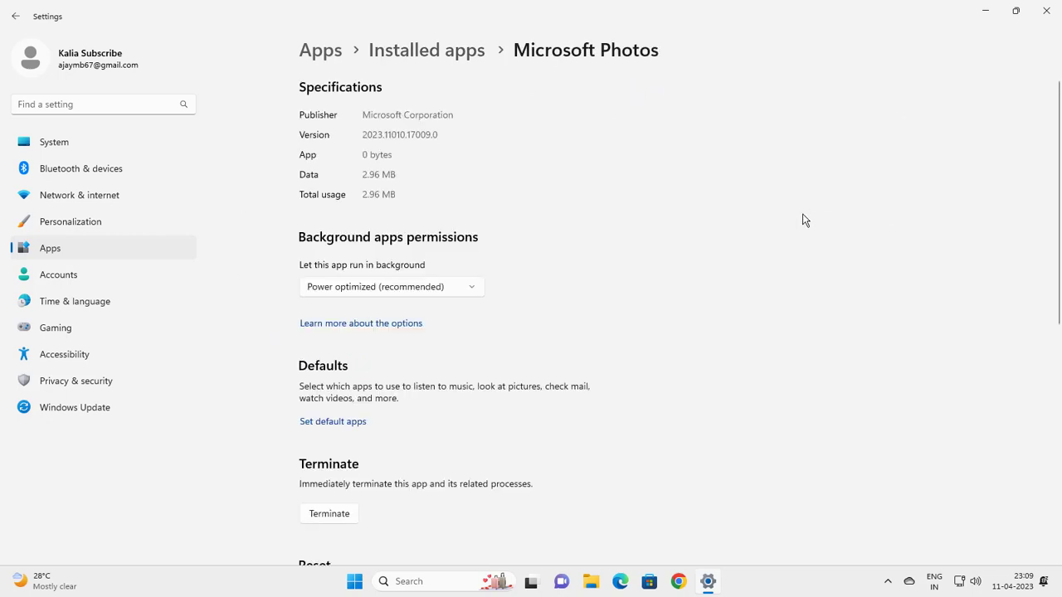
mouse_move(650, 292)
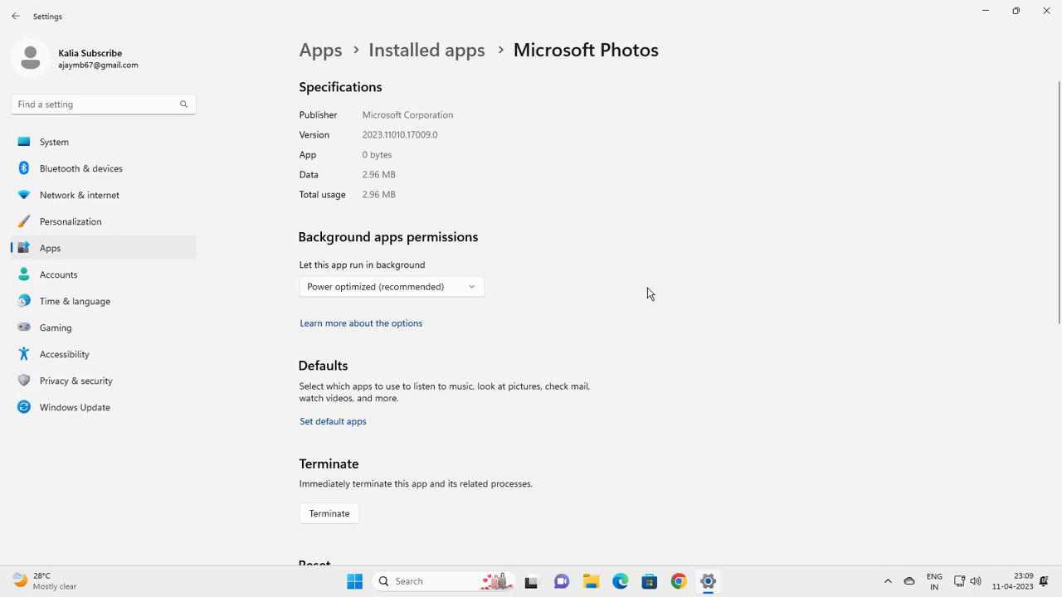
mouse_move(502, 323)
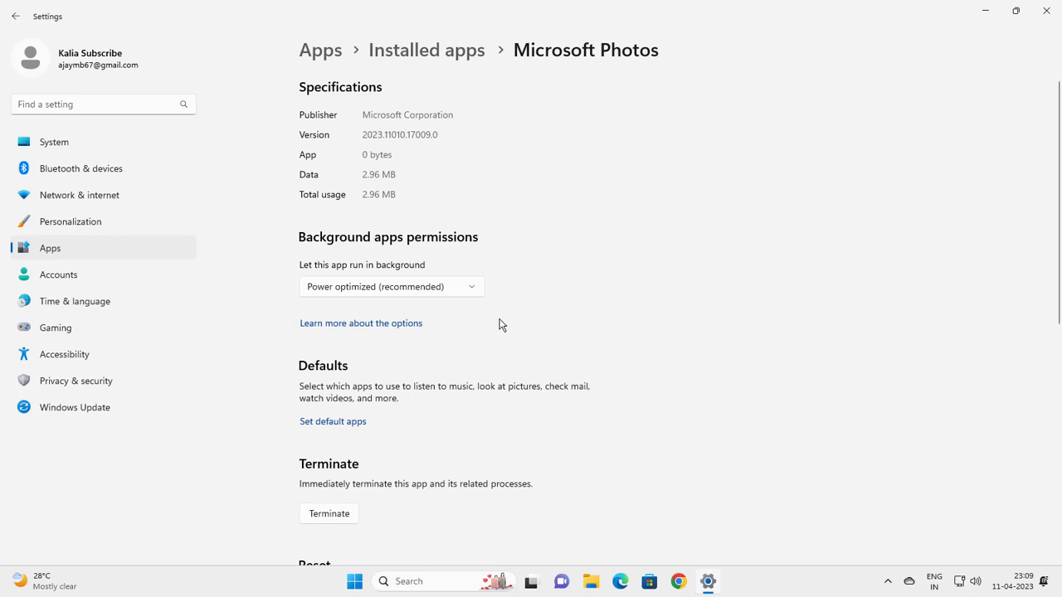
scroll(down, 3)
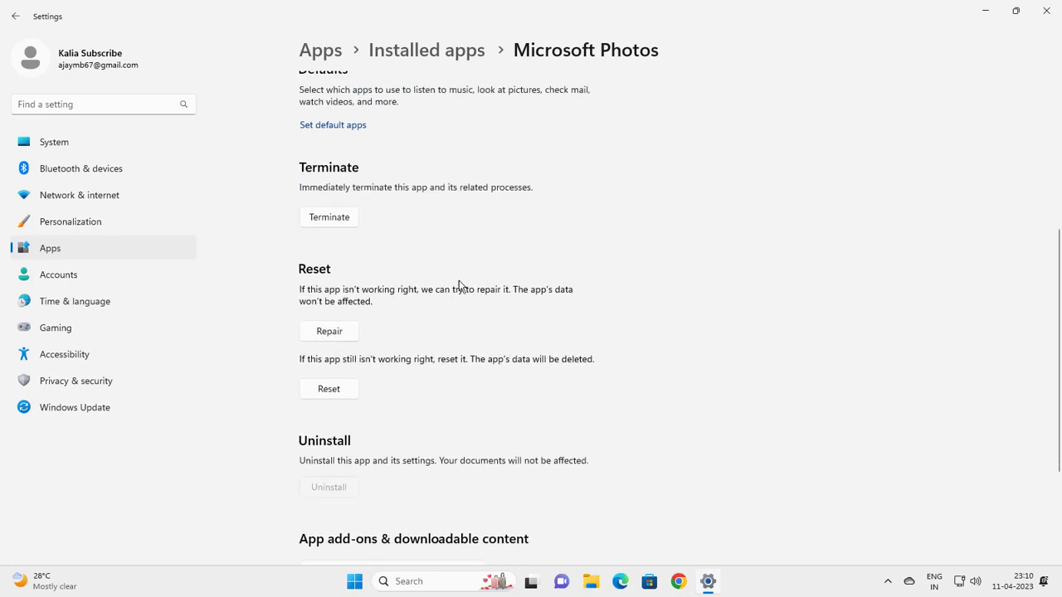
mouse_move(314, 311)
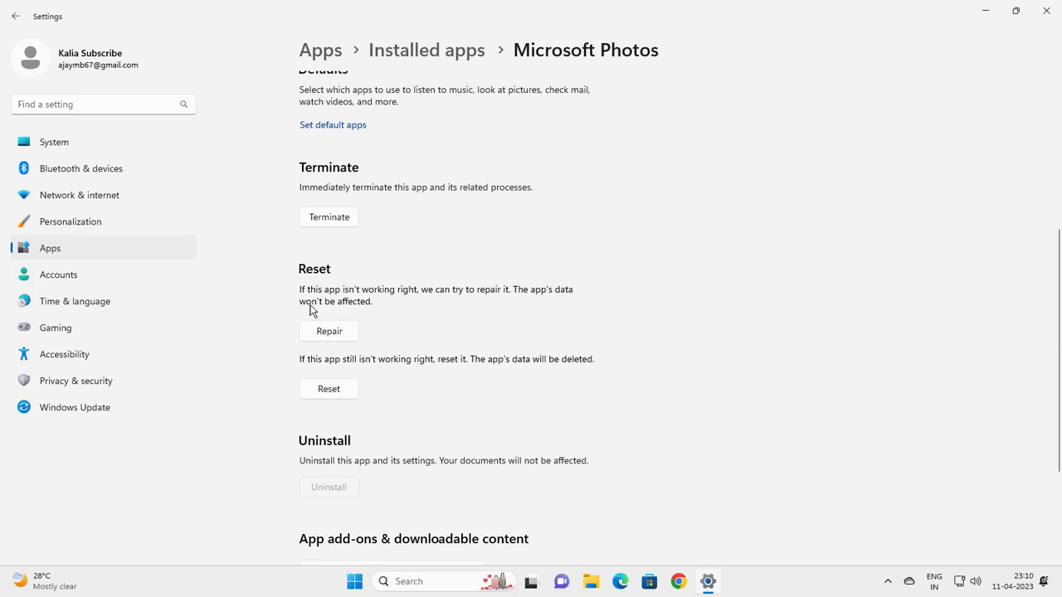
mouse_move(373, 302)
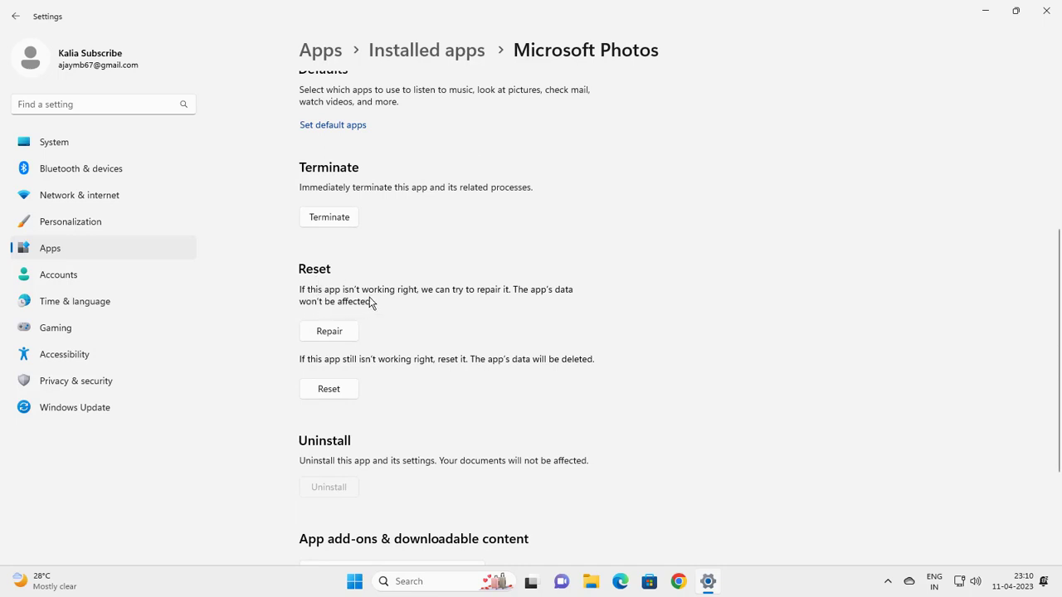
mouse_move(465, 304)
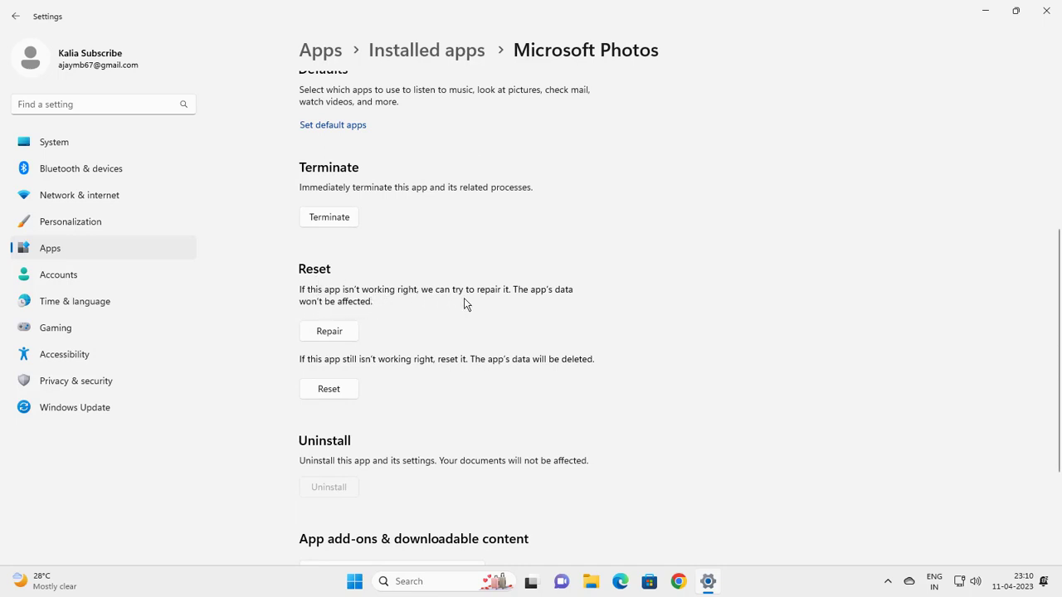
mouse_move(568, 301)
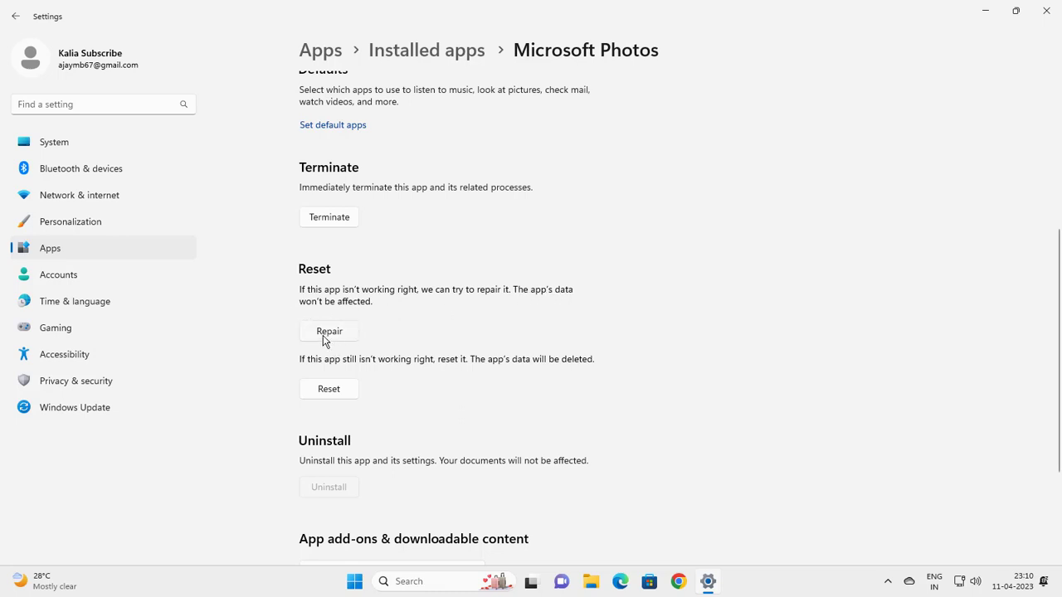
click(328, 331)
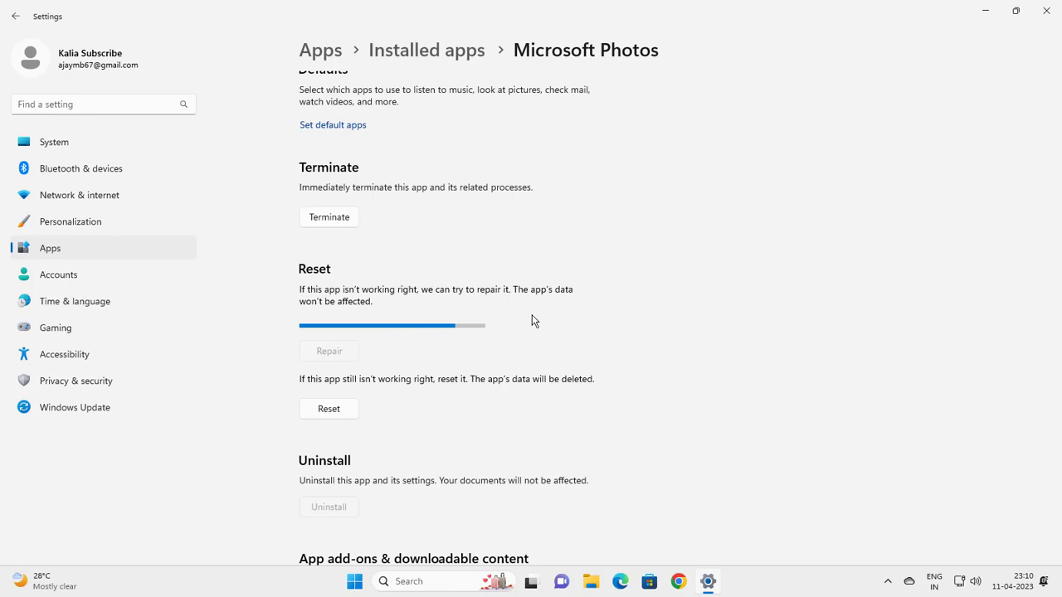
click(328, 351)
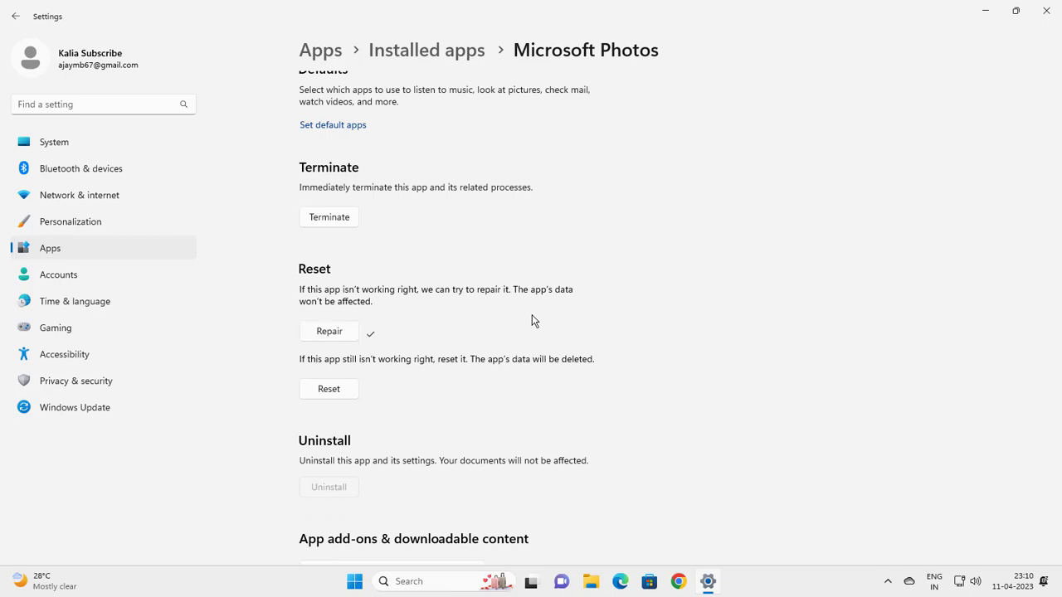
mouse_move(537, 302)
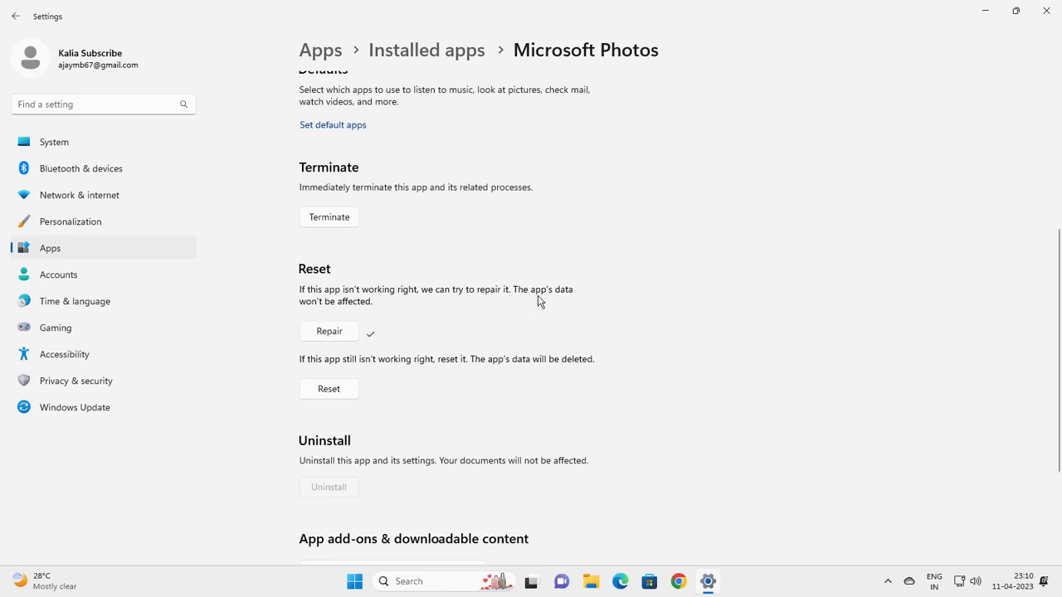
mouse_move(473, 286)
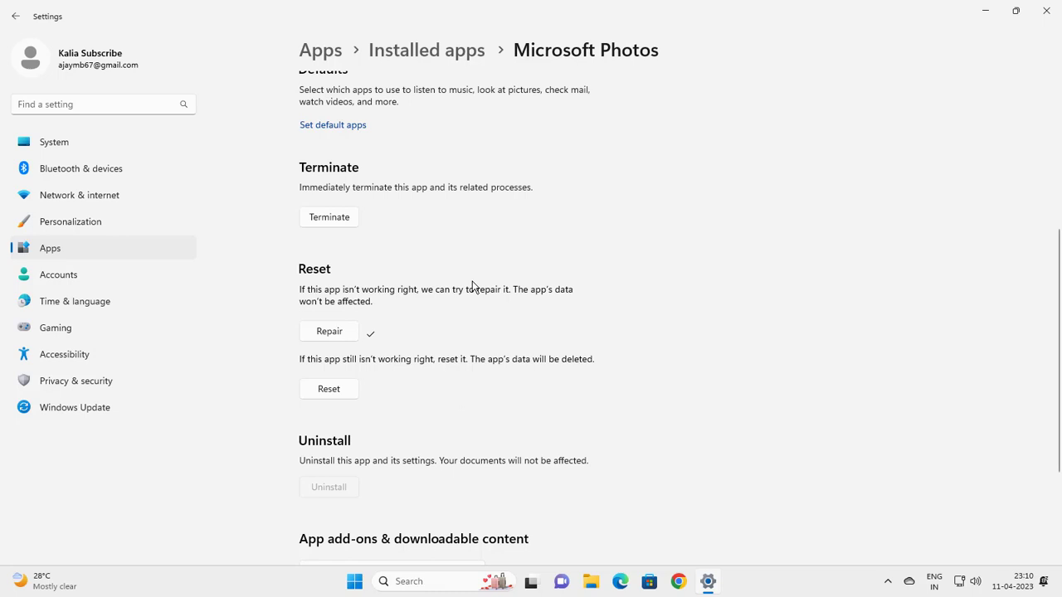
mouse_move(319, 373)
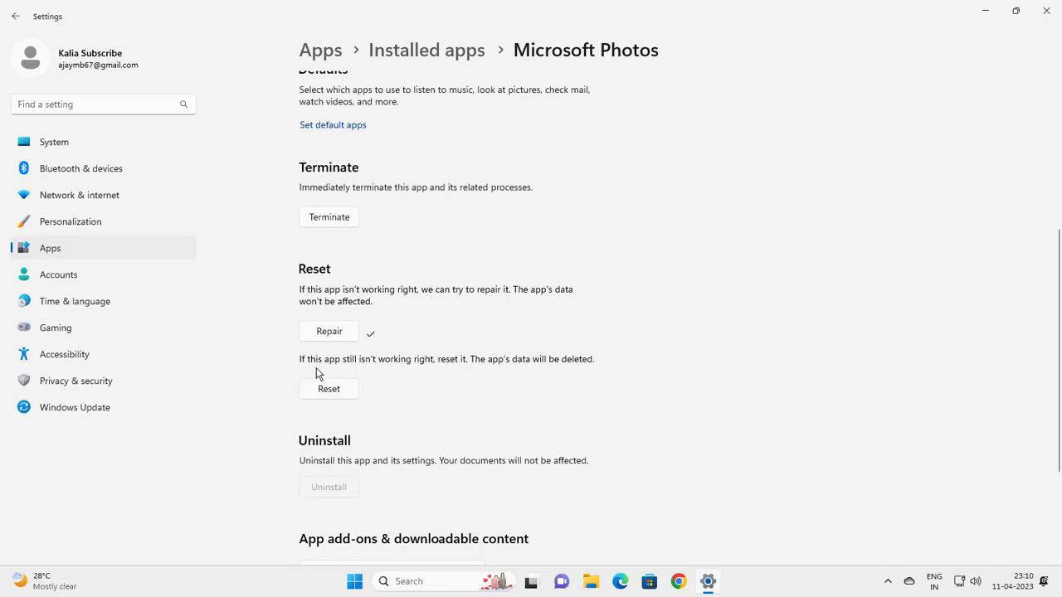
mouse_move(406, 374)
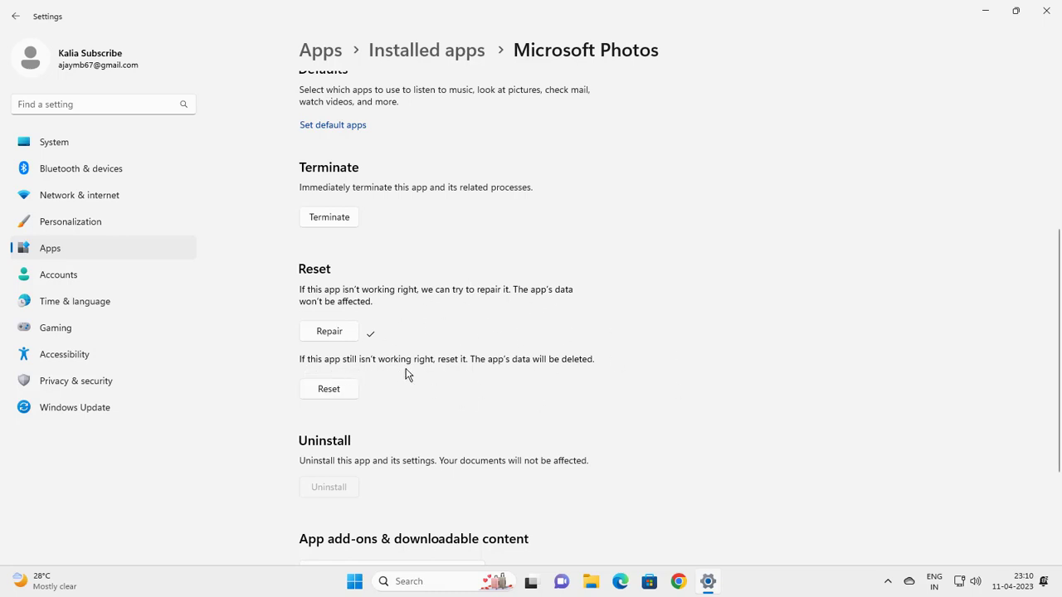
mouse_move(463, 370)
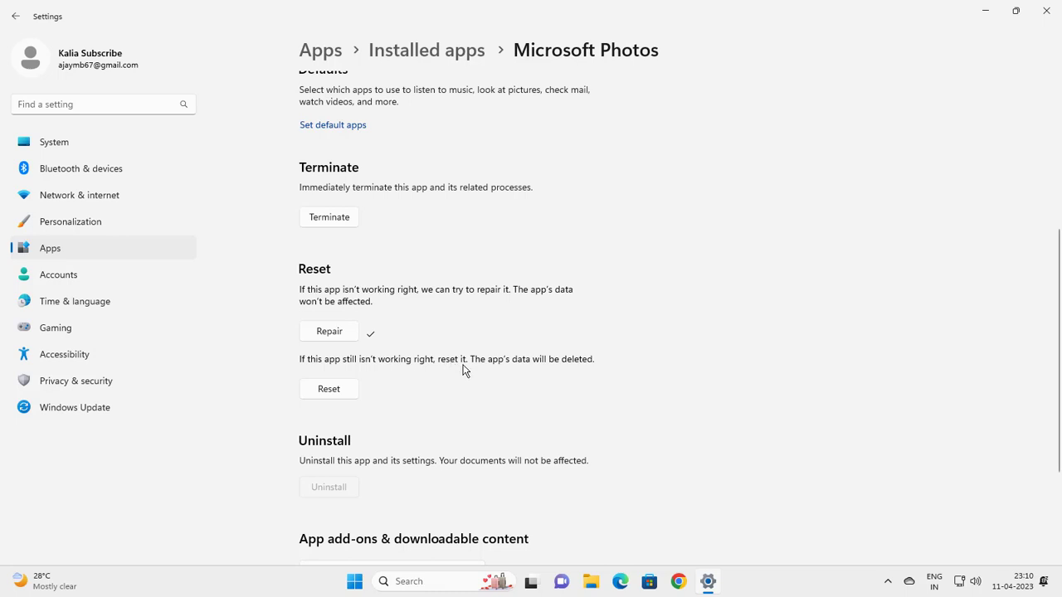
mouse_move(548, 375)
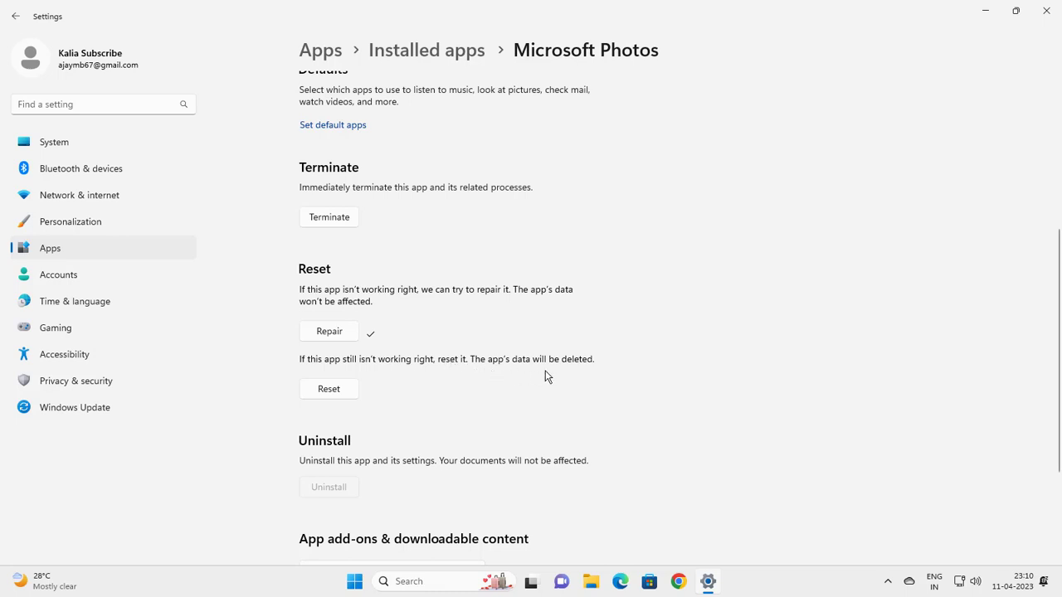
mouse_move(395, 392)
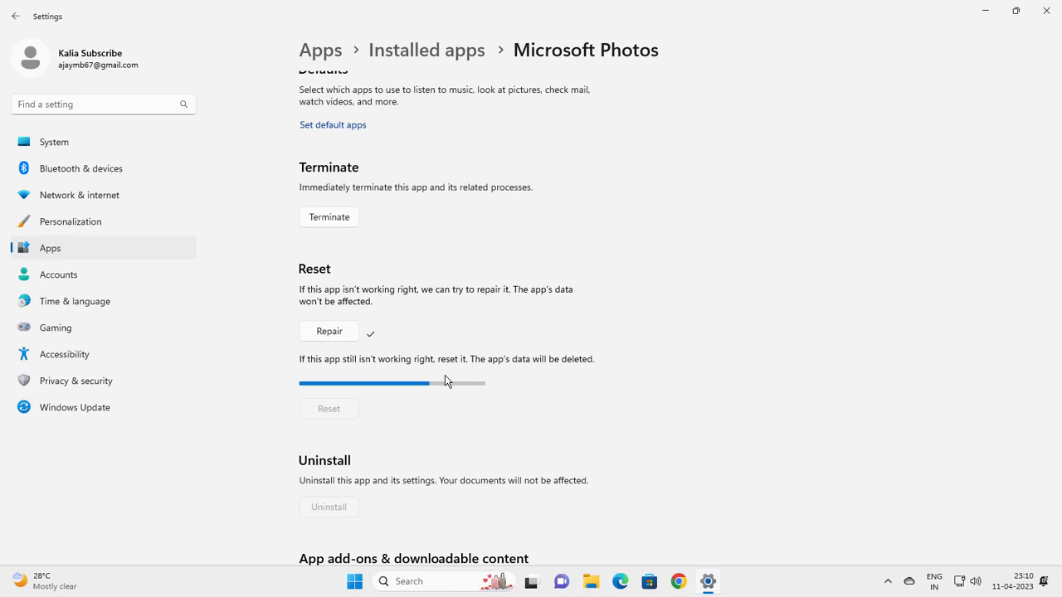
mouse_move(484, 395)
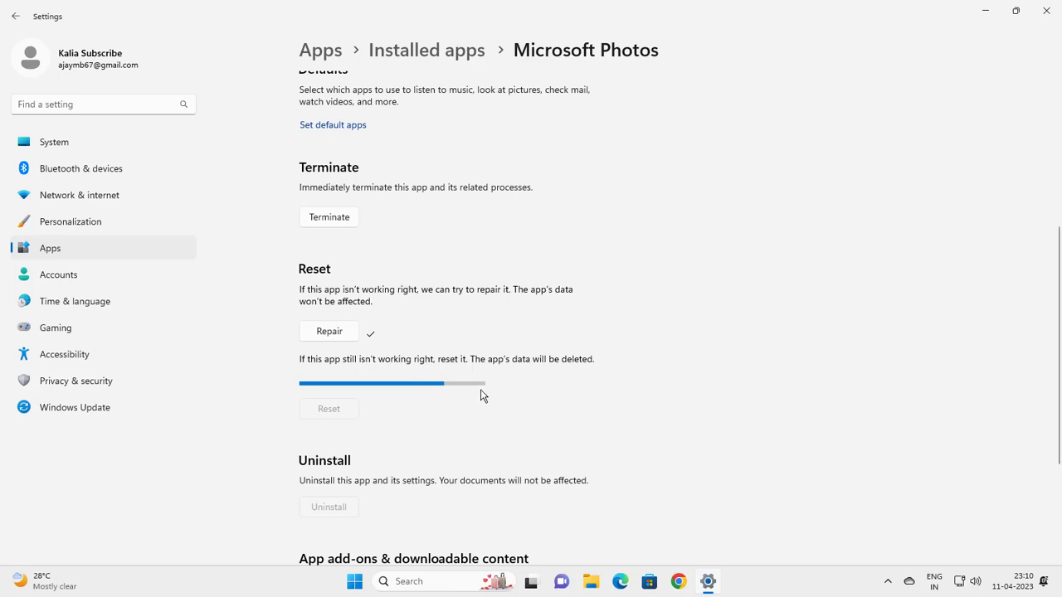
mouse_move(618, 362)
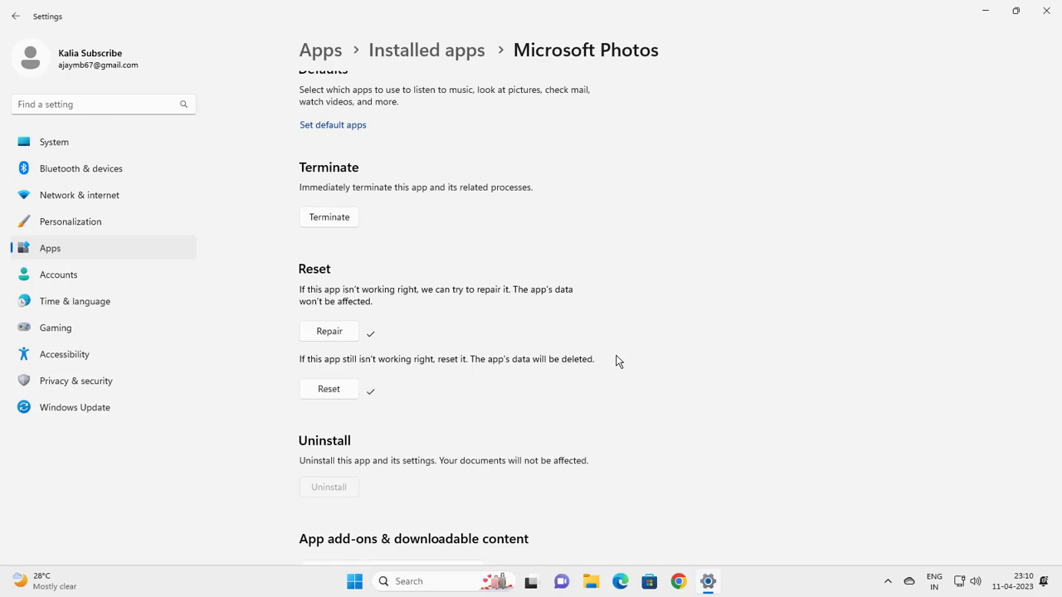
Close Settings after the reset completes, returning to the desktop
click(1045, 10)
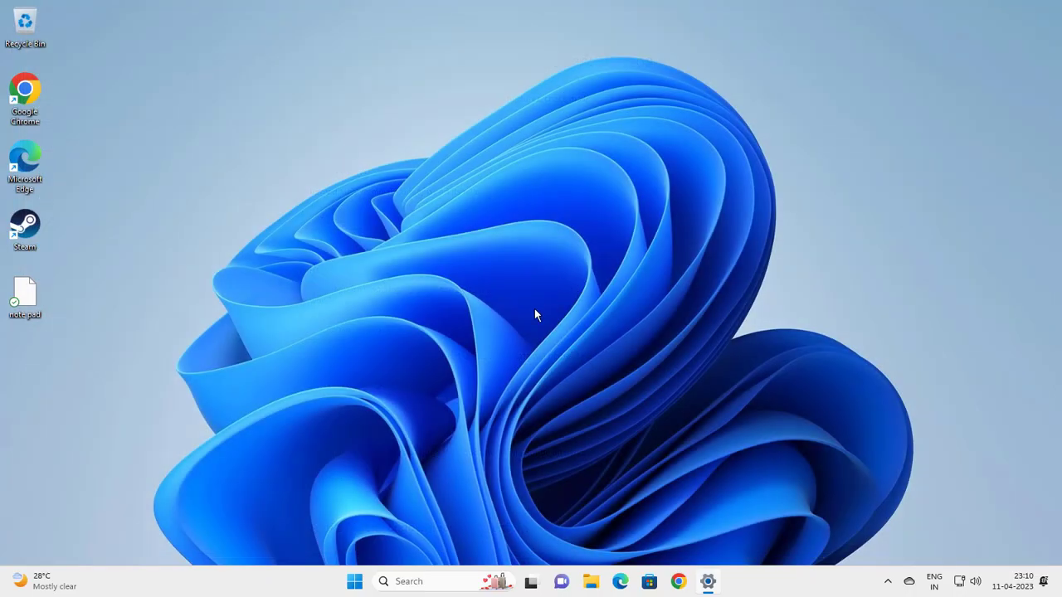